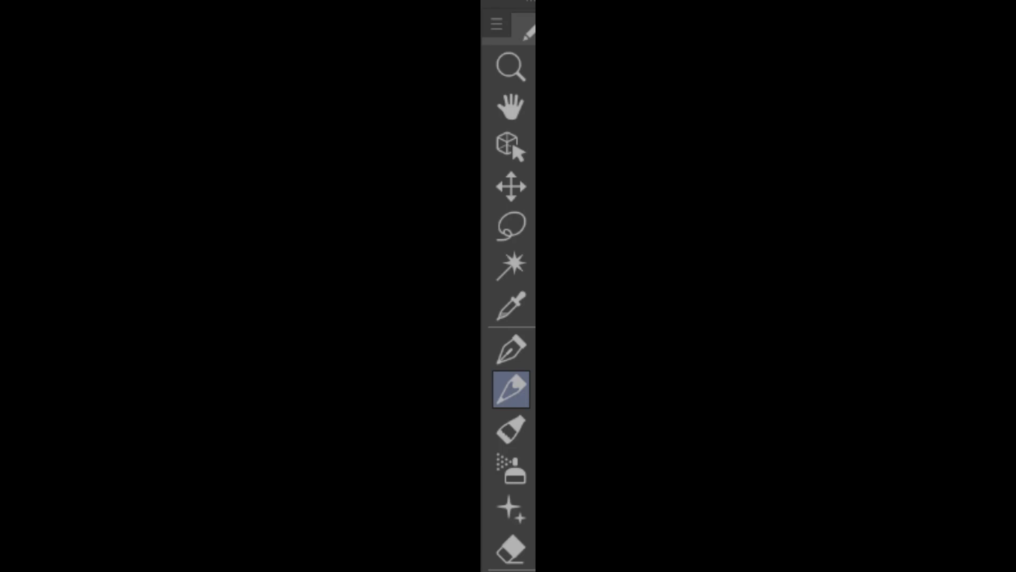
# - Switch to the pencil tool for sketching
pyautogui.click(510, 389)
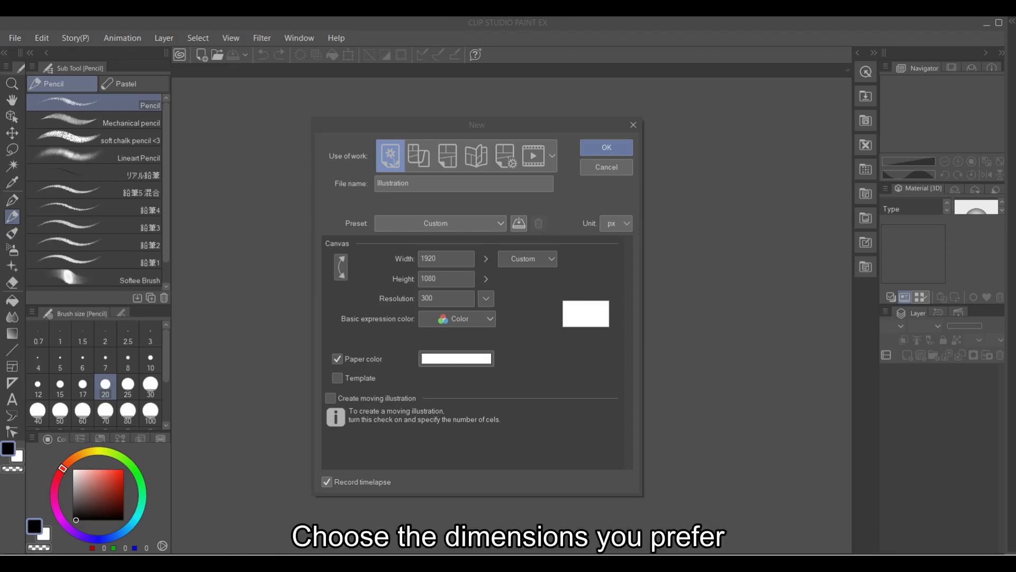
# - Set the new illustration to 1920 × 1080 px at 300 dpi
pyautogui.click(603, 147)
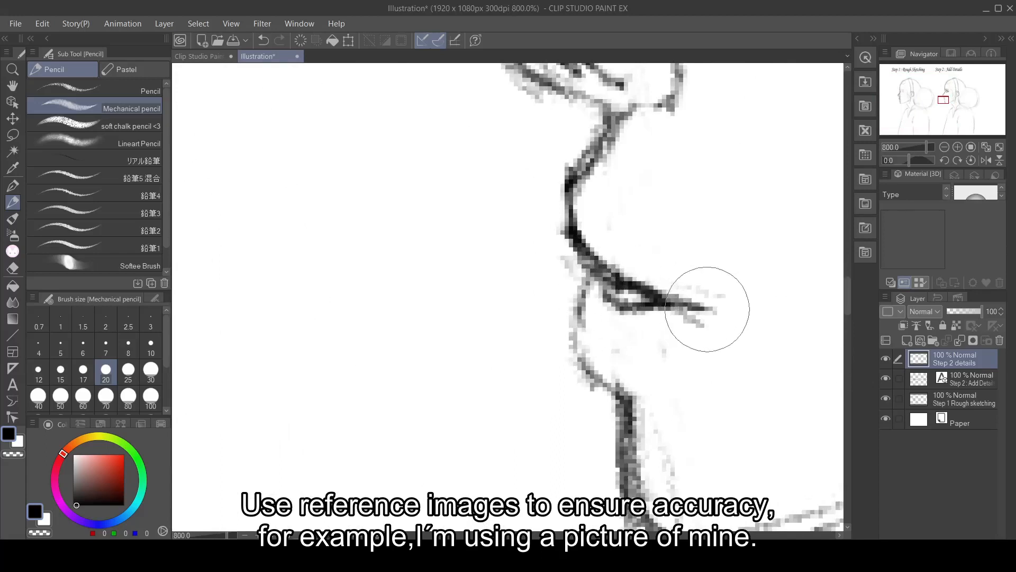
# - Touch up the lip corner line and draw a curly strand beside the cheek
pyautogui.click(132, 124)
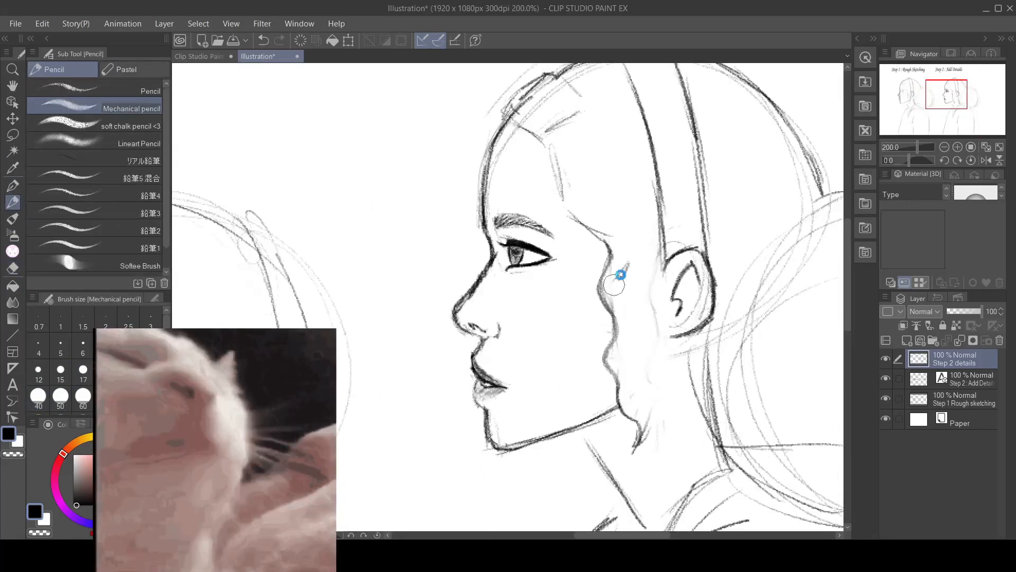
pyautogui.moveTo(620, 272); pyautogui.dragTo(647, 434)
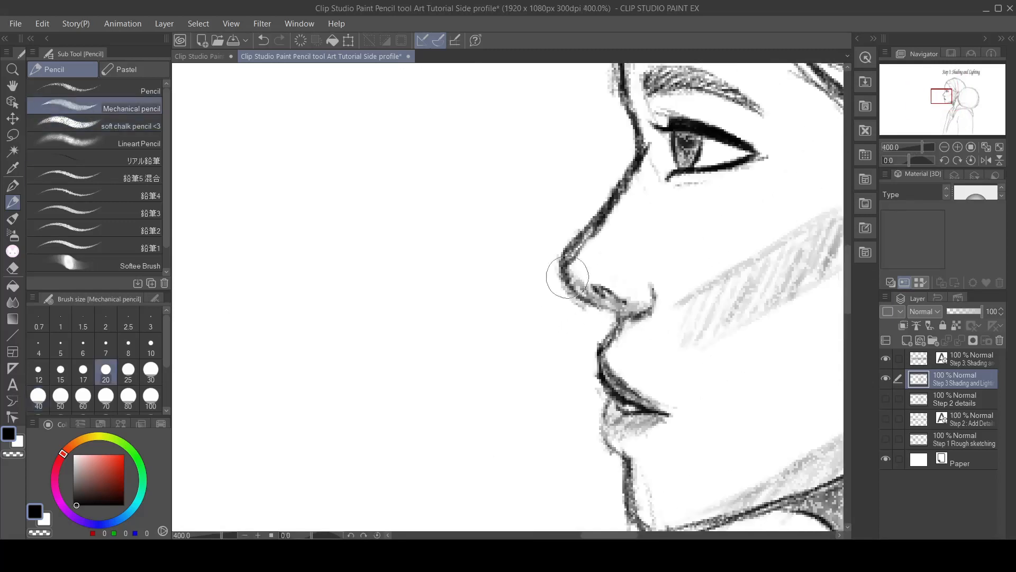
# - Touch up the nose outline, shade the neck under the jaw, and switch to a finer pencil
pyautogui.click(130, 126)
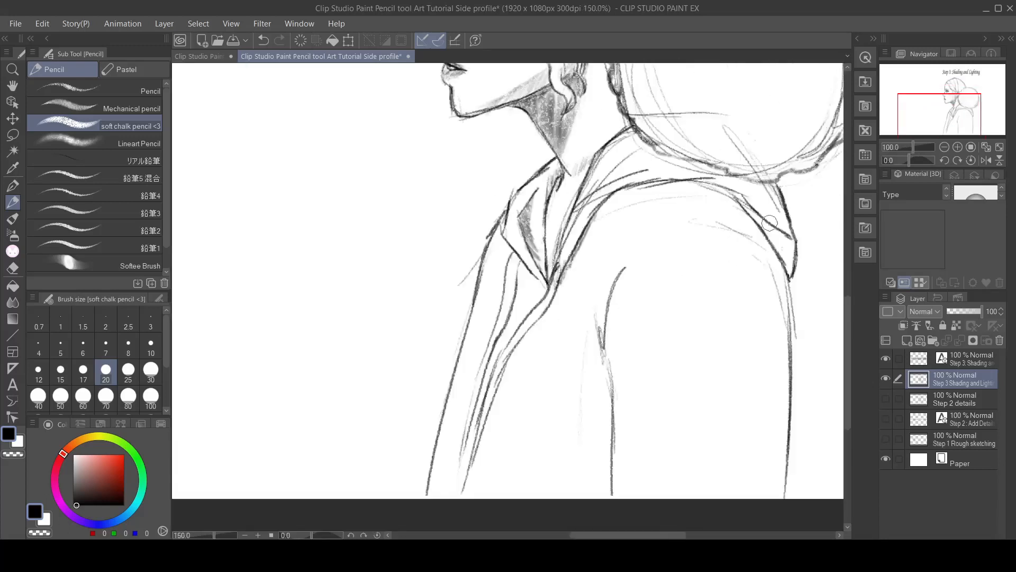
pyautogui.moveTo(771, 223); pyautogui.dragTo(762, 478)
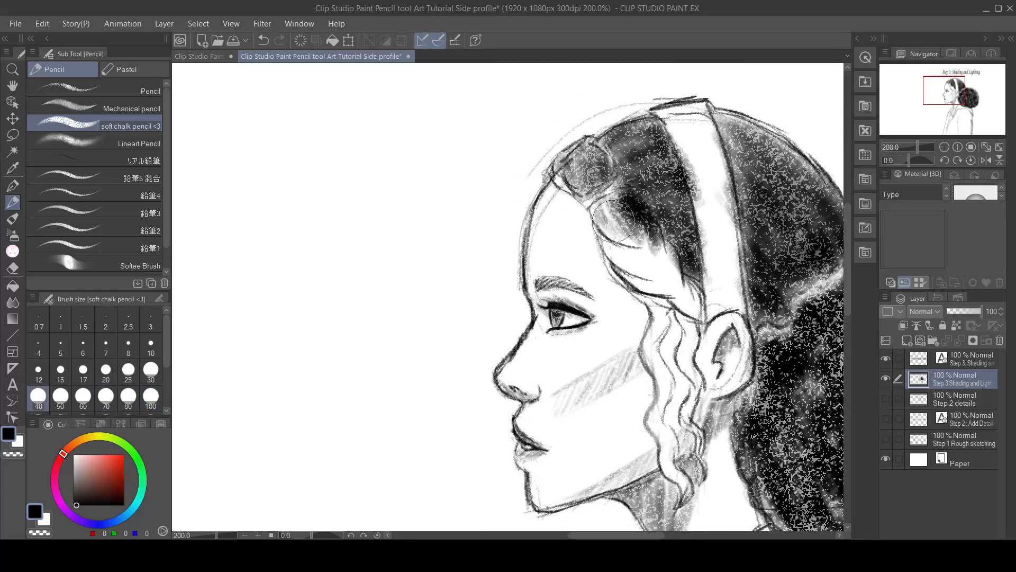
pyautogui.click(132, 108)
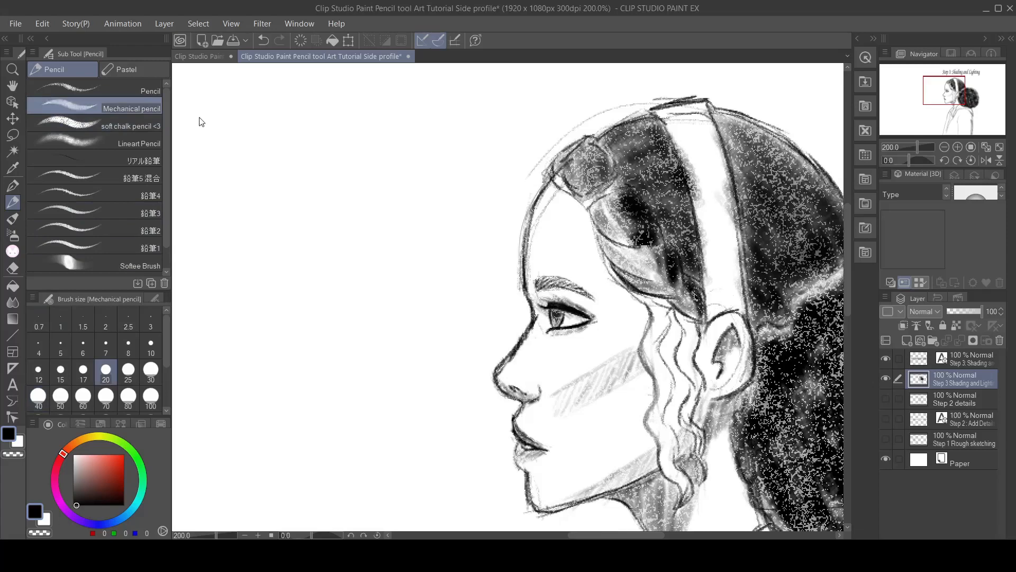
# - Add a new layer to hold the Step 4 final details
pyautogui.click(132, 125)
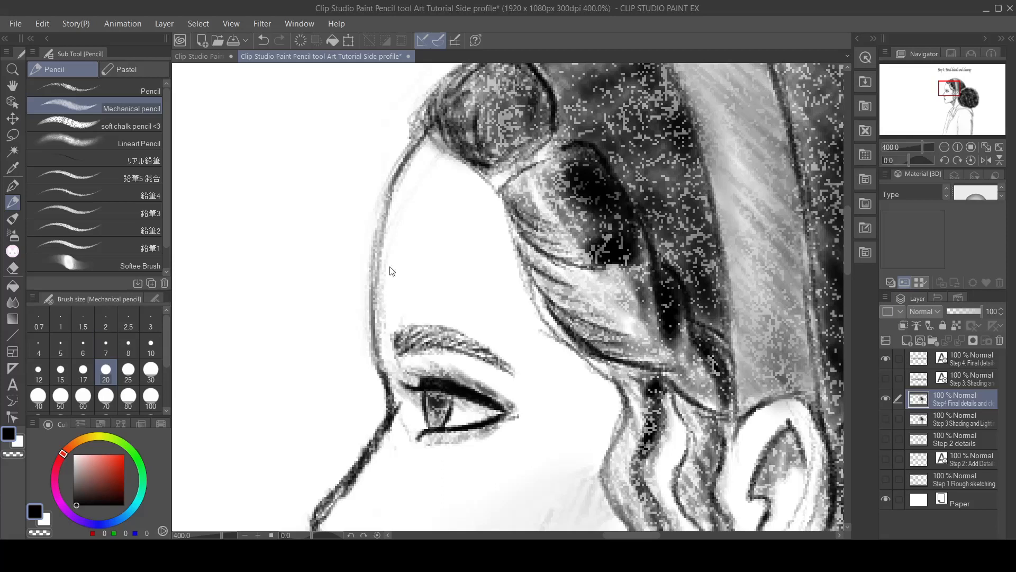
# - Redraw the forehead hairline, then soften hairline and neck shading with the chalk pencil
pyautogui.moveTo(525, 249); pyautogui.dragTo(571, 370)
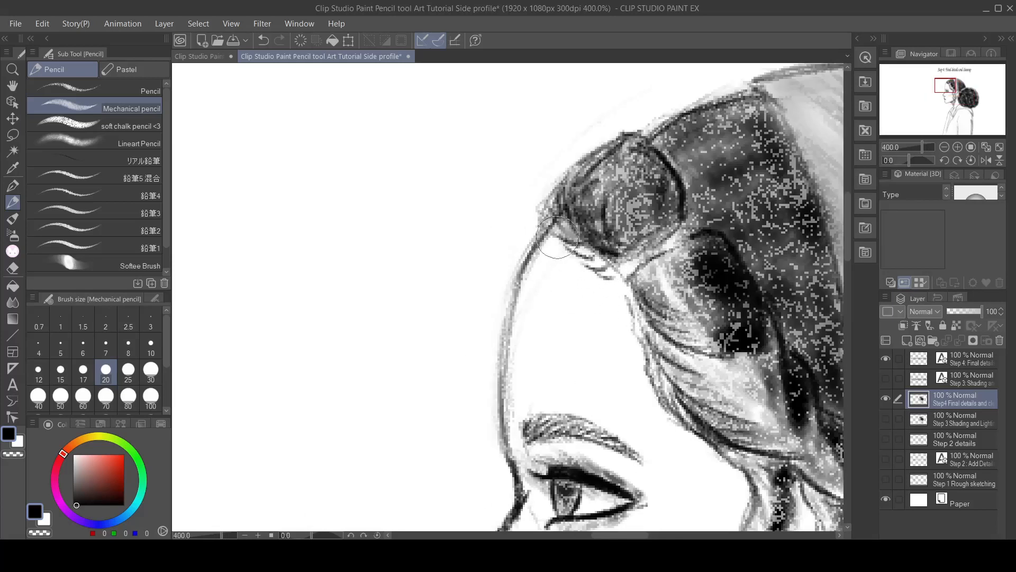
pyautogui.click(130, 126)
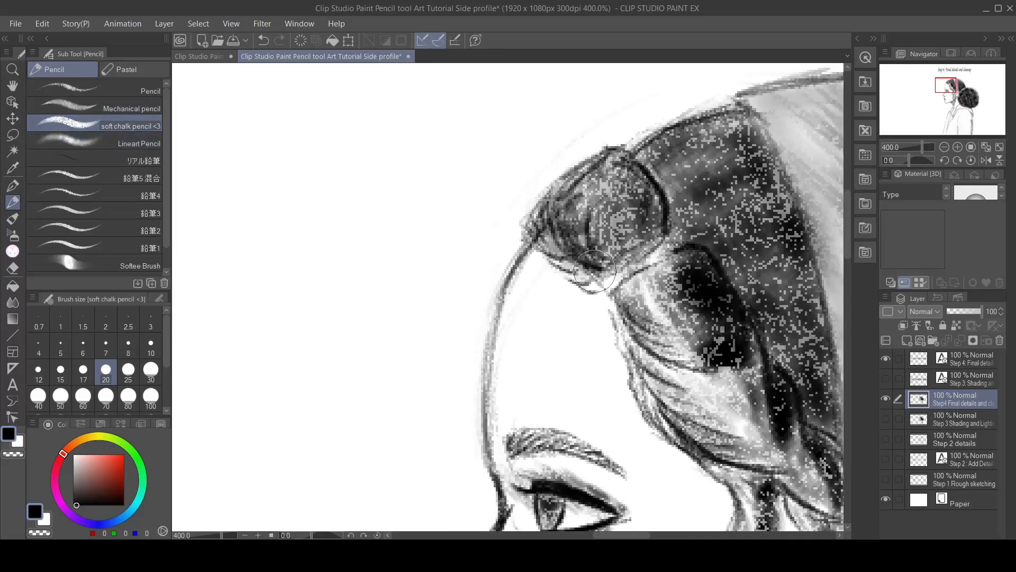
pyautogui.click(12, 268)
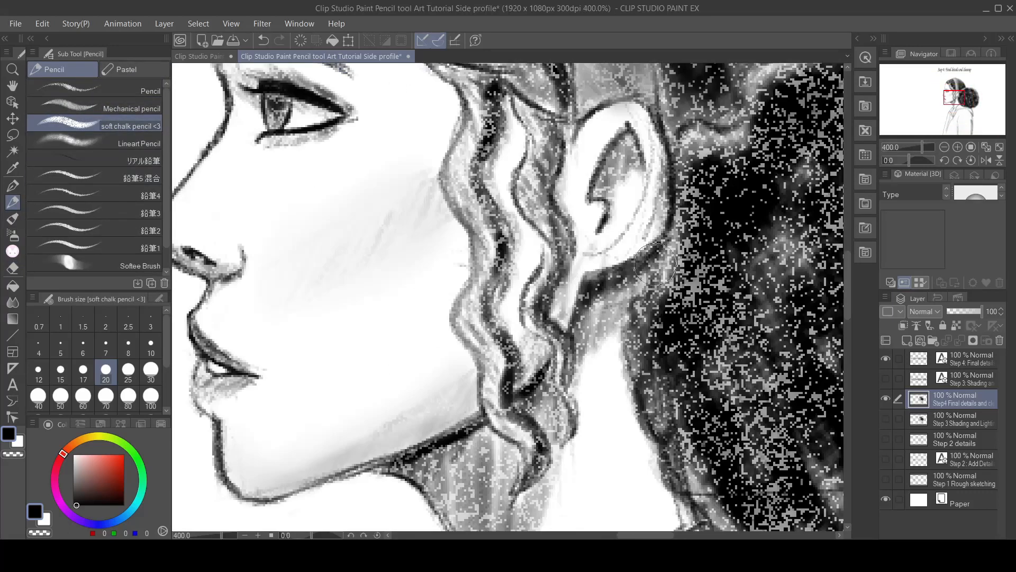
pyautogui.moveTo(665, 253); pyautogui.dragTo(519, 389)
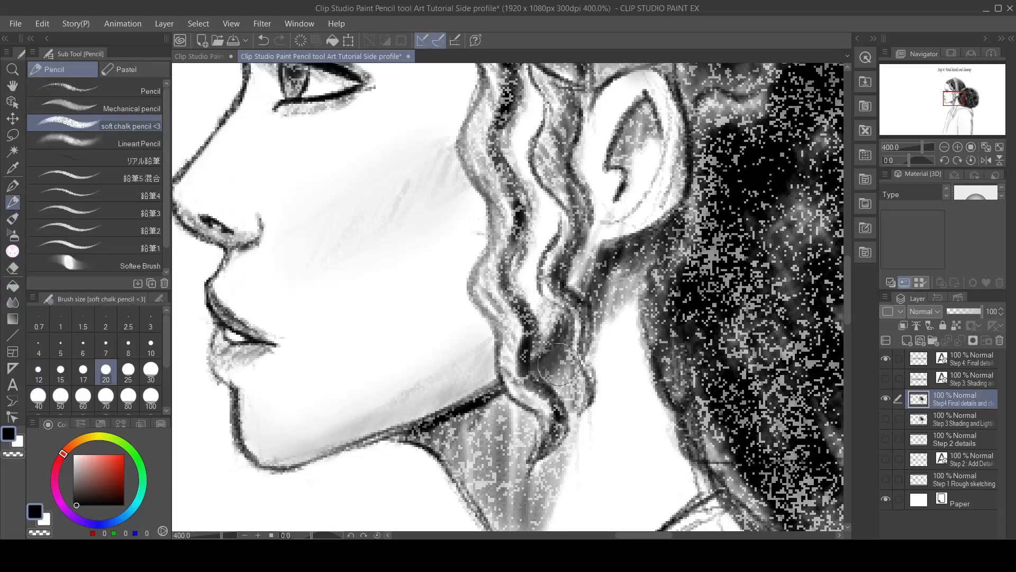
pyautogui.click(949, 146)
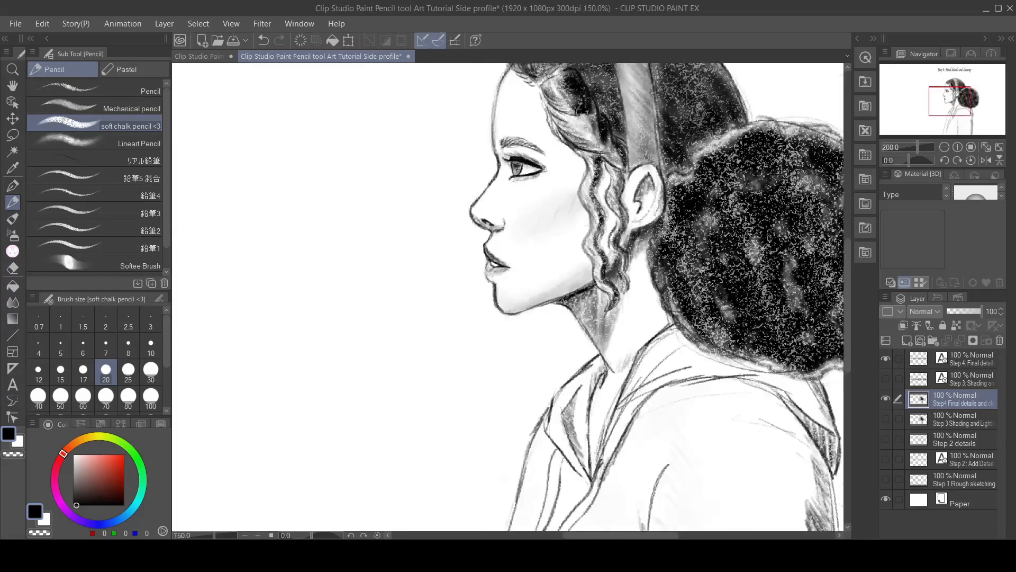